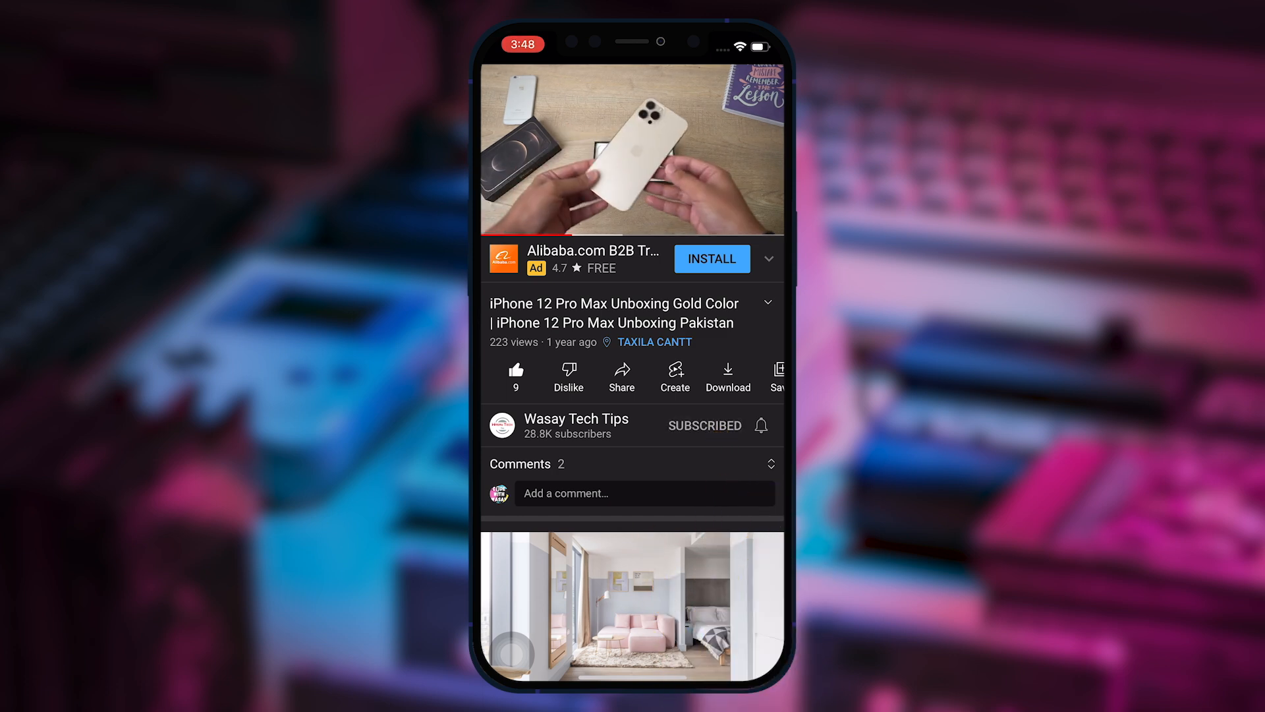
Enter 'Wasay Tech Tips' for the share and view the error 10004 failure details.
{"action": "left_click", "coordinate": [759, 426]}
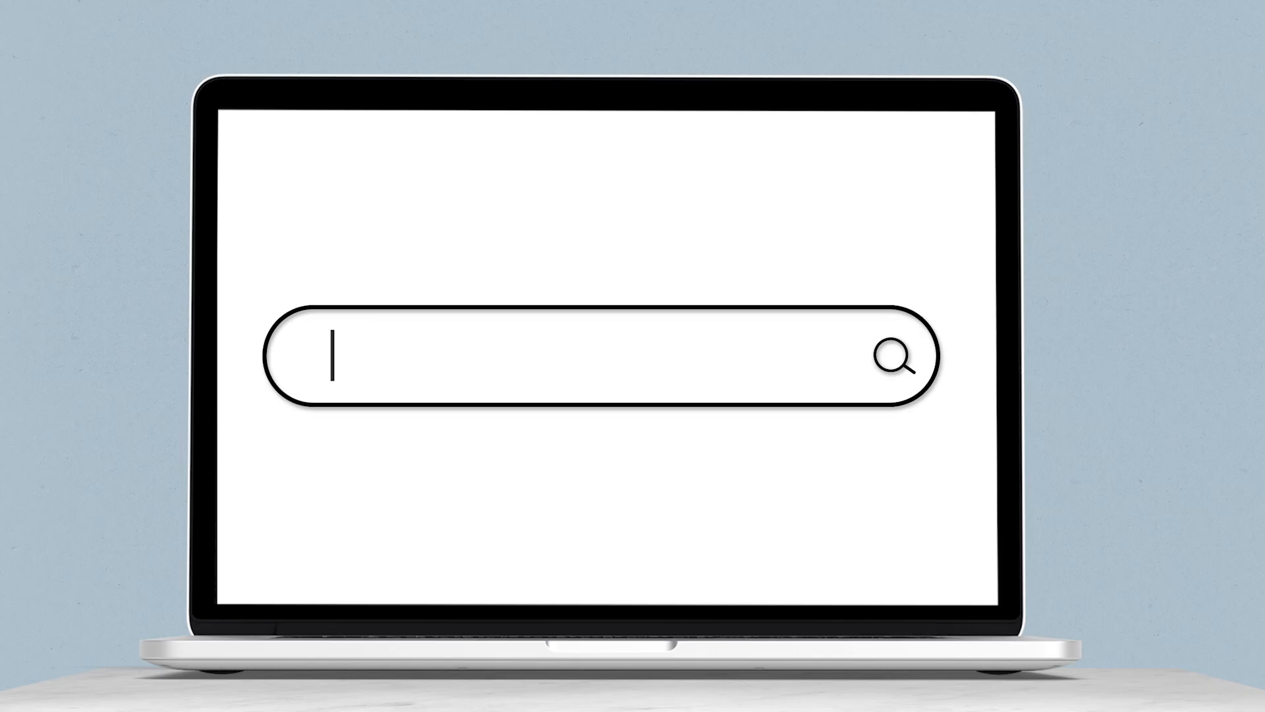
{"action": "type", "text": "Wasay Tech Tips"}
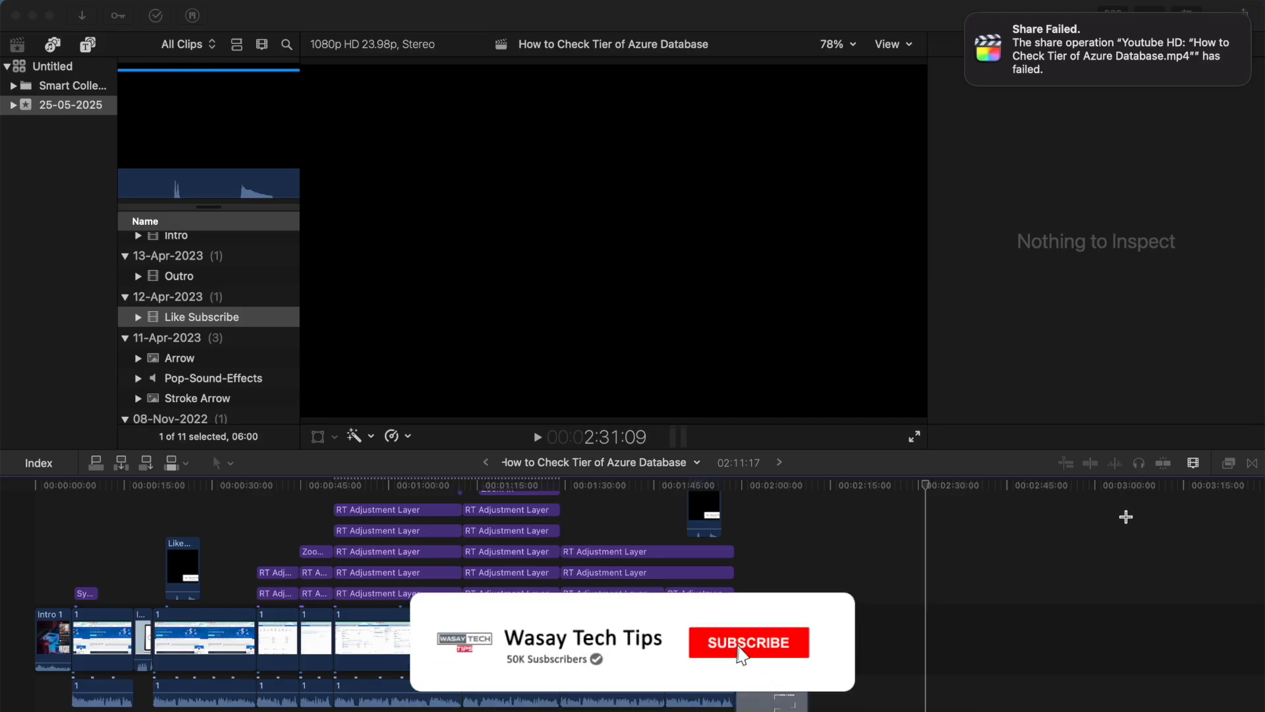
{"action": "left_click", "coordinate": [747, 643]}
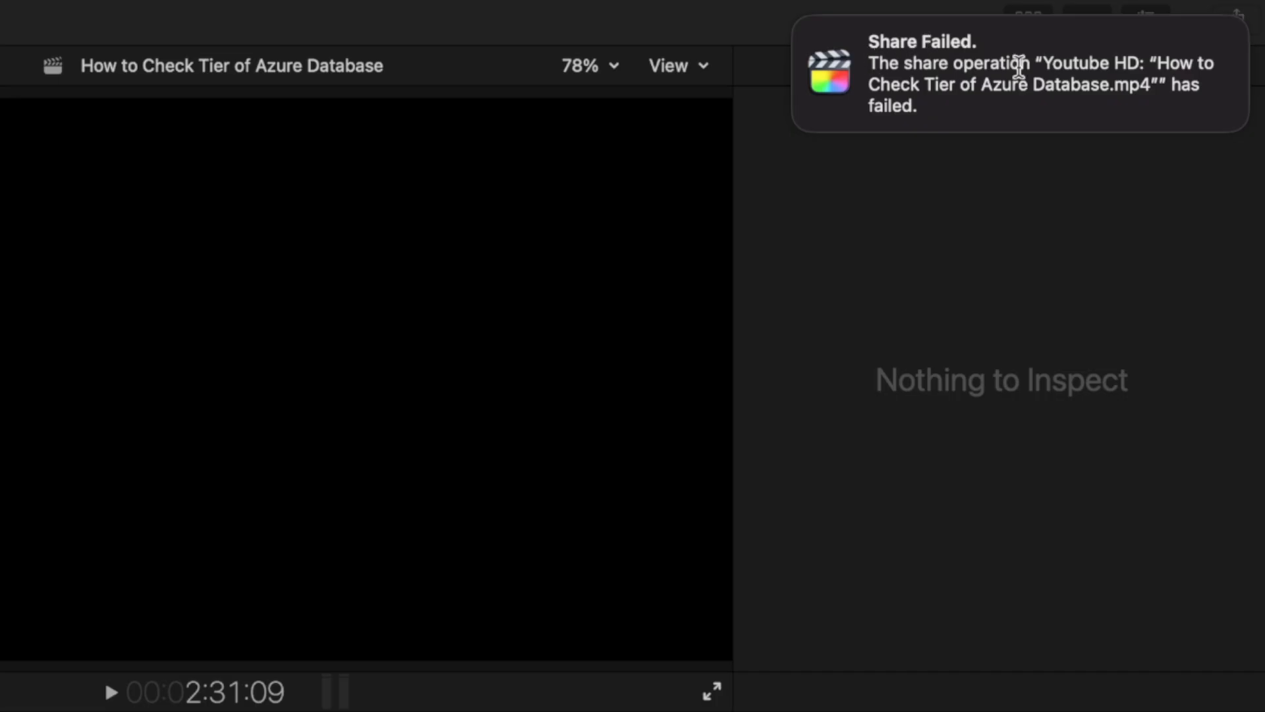
{"action": "mouse_move", "coordinate": [1079, 203]}
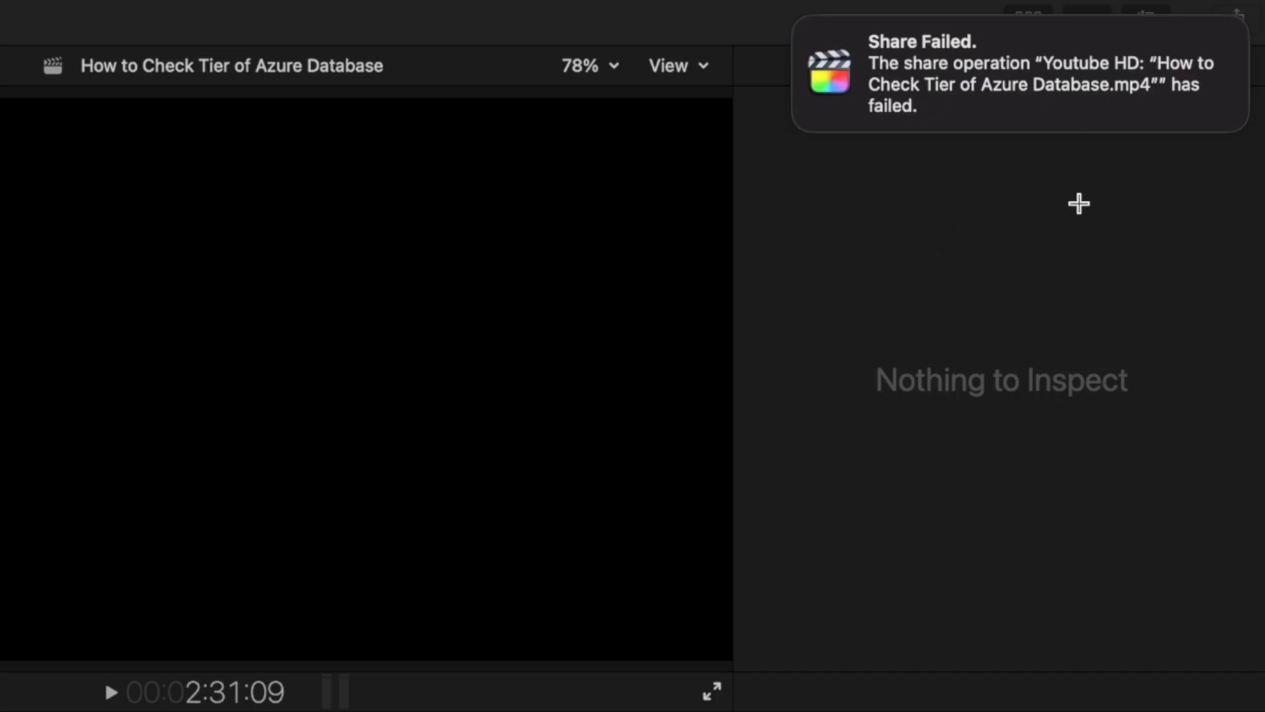
{"action": "mouse_move", "coordinate": [1243, 212]}
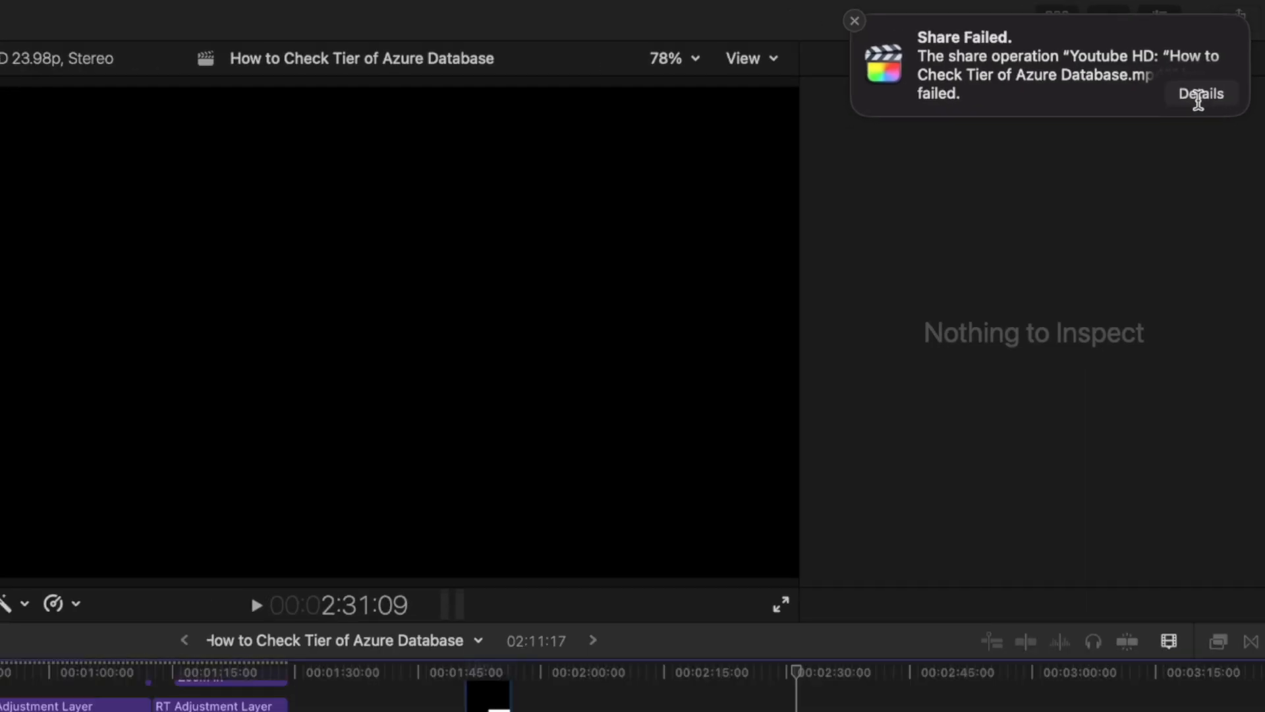
{"action": "left_click", "coordinate": [1201, 94]}
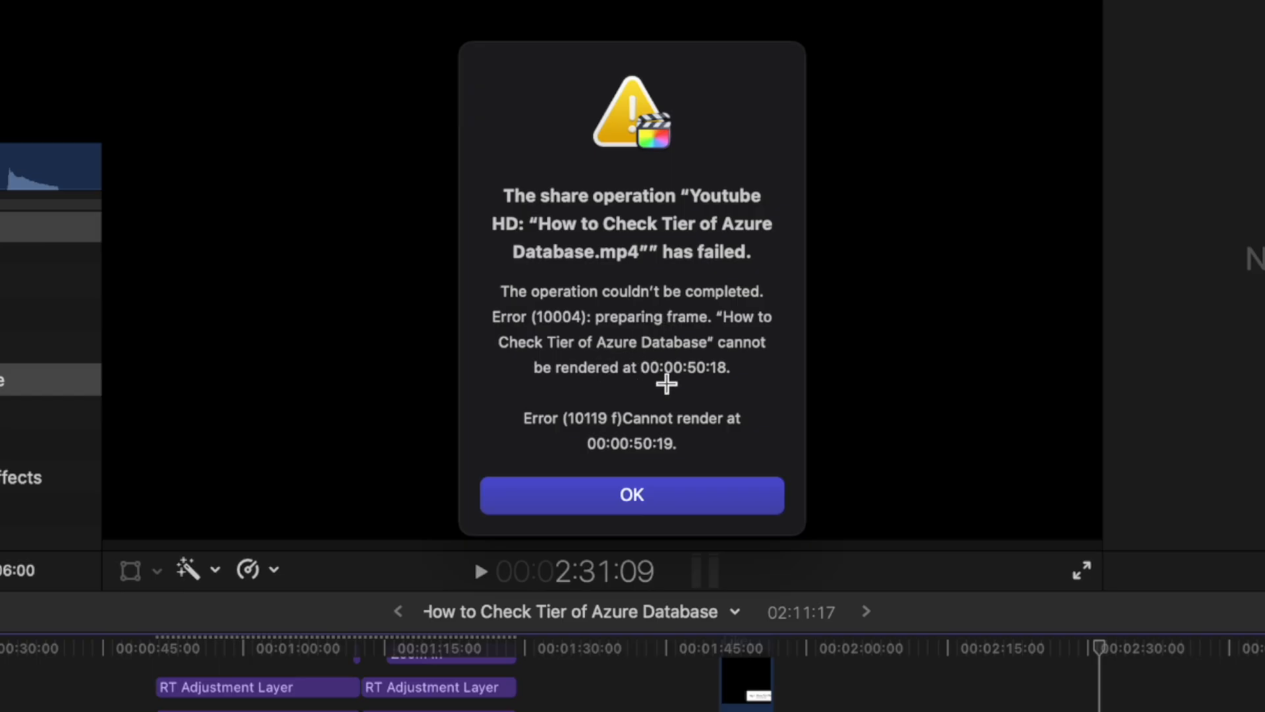
{"action": "mouse_move", "coordinate": [683, 390]}
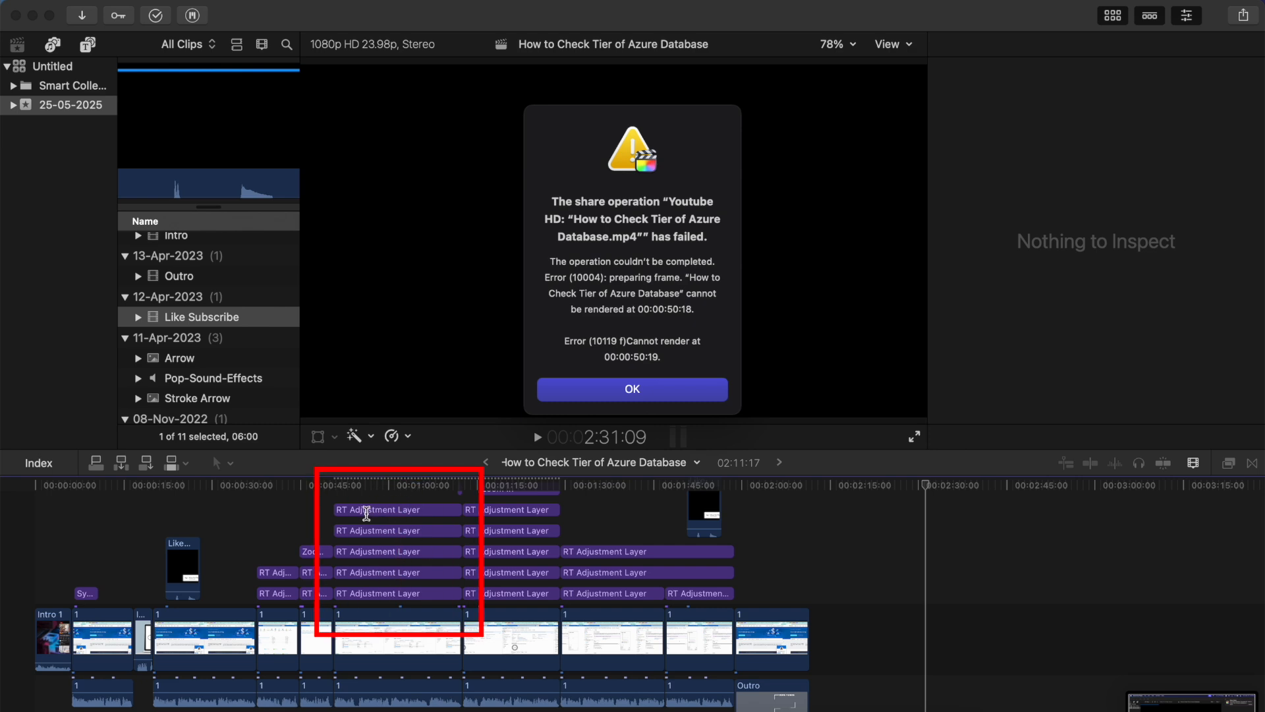
{"action": "mouse_move", "coordinate": [377, 587]}
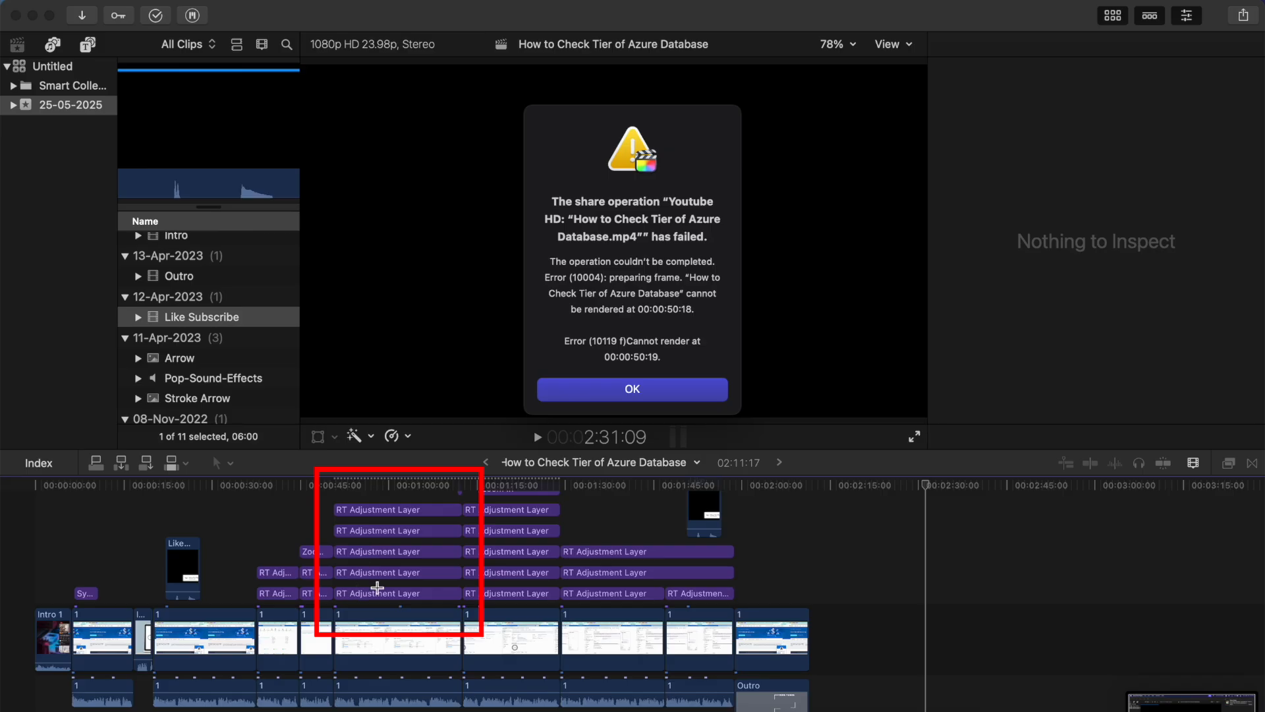
{"action": "mouse_move", "coordinate": [420, 568]}
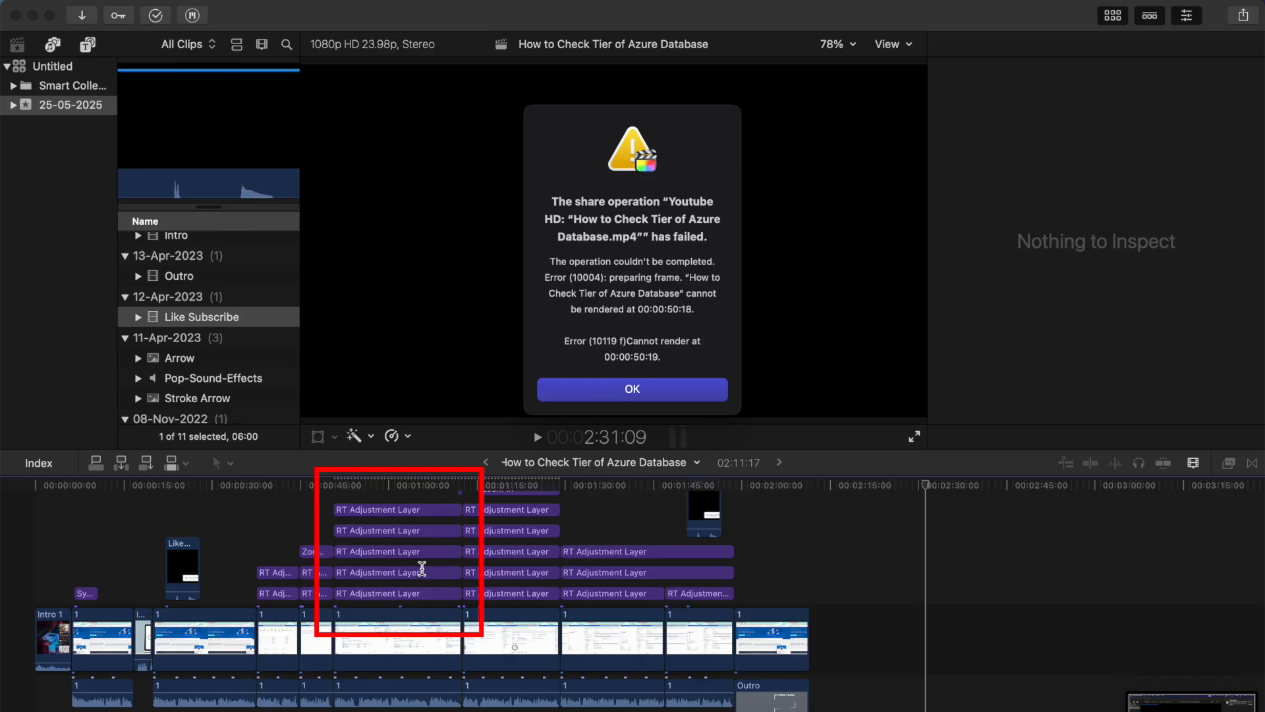
{"action": "mouse_move", "coordinate": [381, 596]}
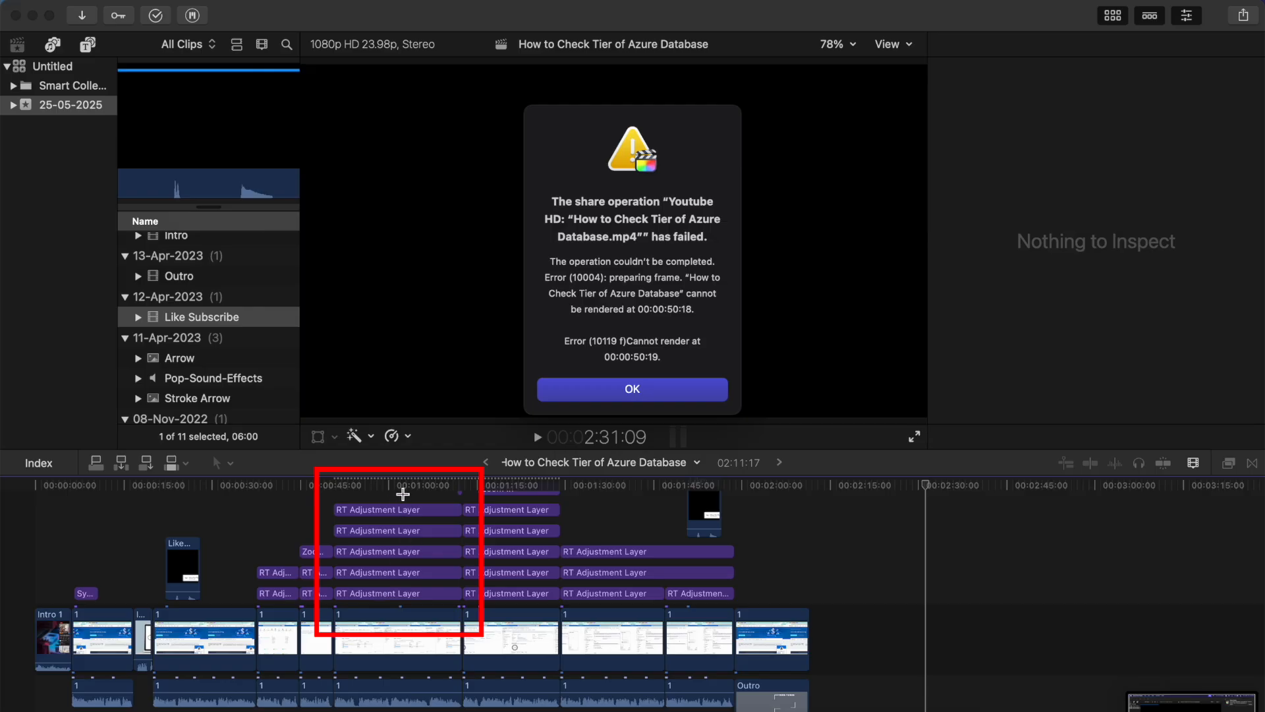
{"action": "mouse_move", "coordinate": [390, 490]}
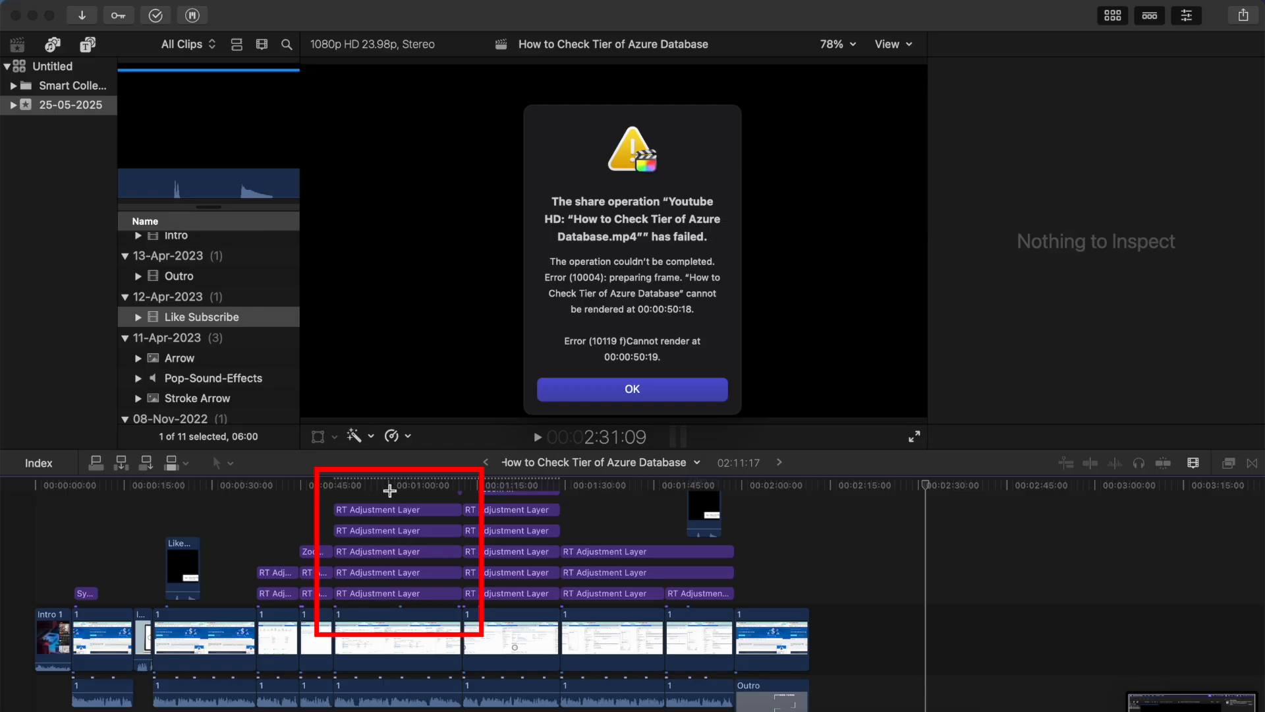
{"action": "mouse_move", "coordinate": [425, 567]}
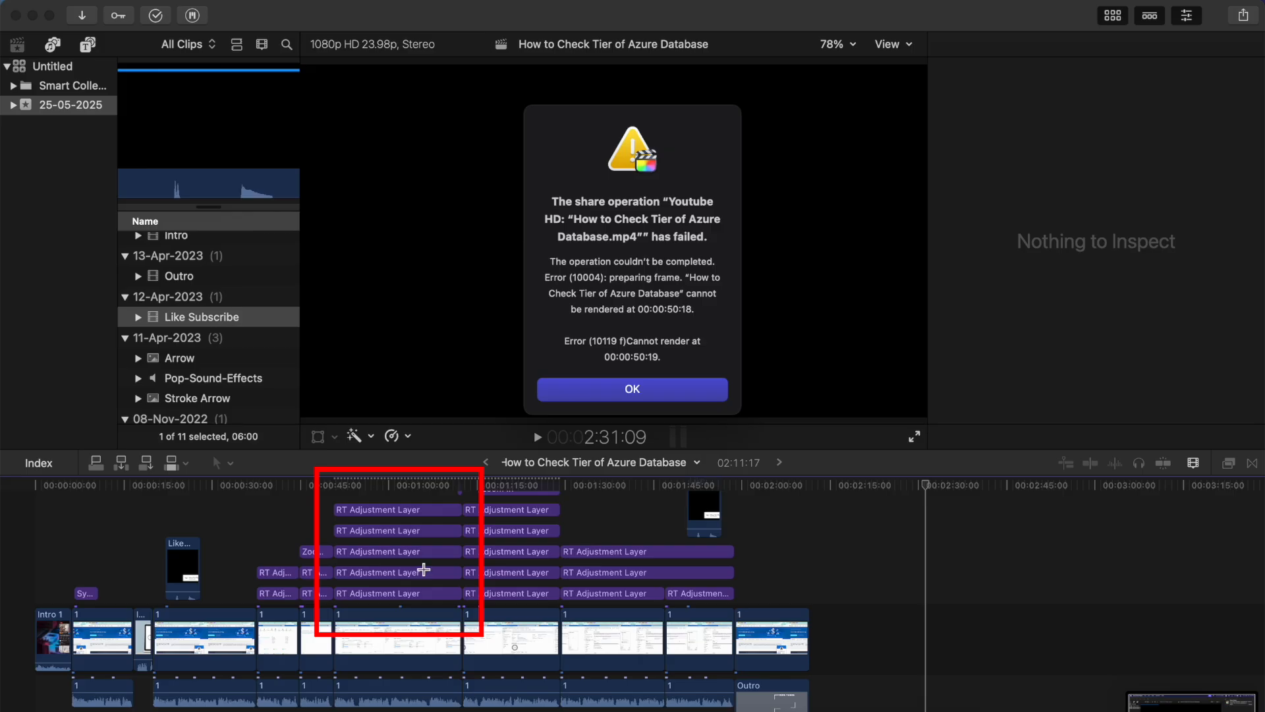
{"action": "mouse_move", "coordinate": [403, 519]}
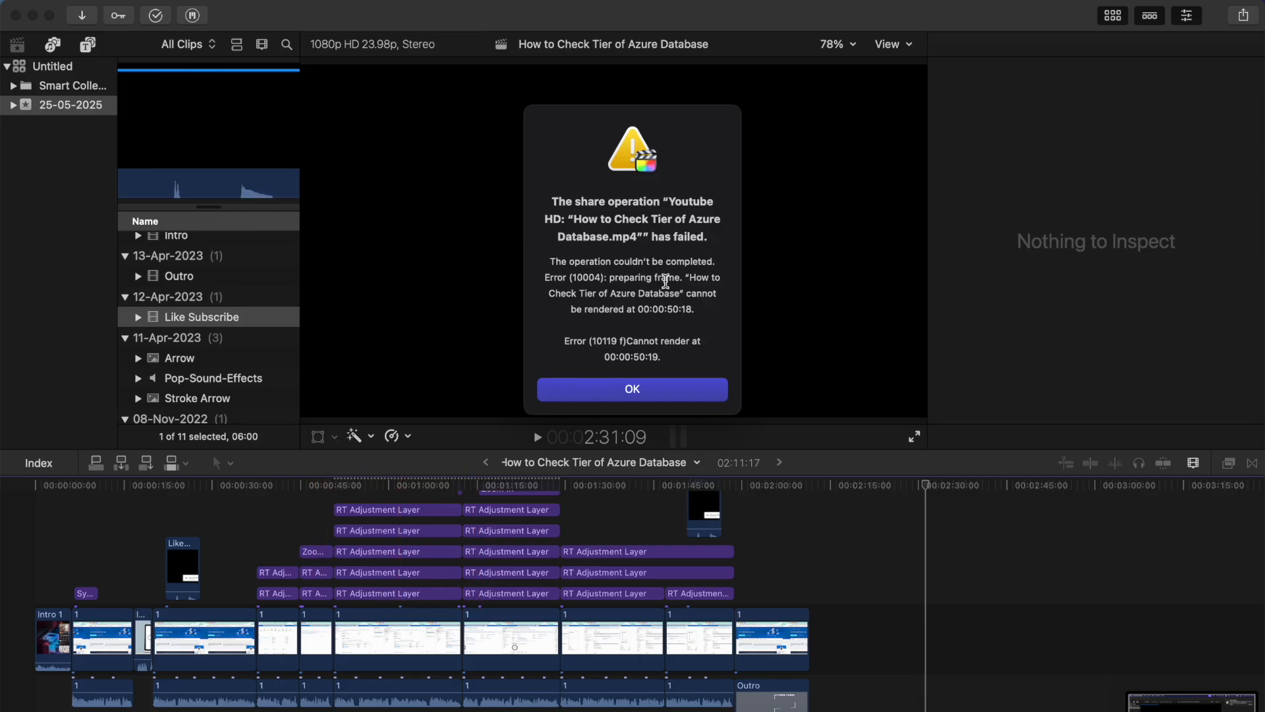
{"action": "mouse_move", "coordinate": [639, 312]}
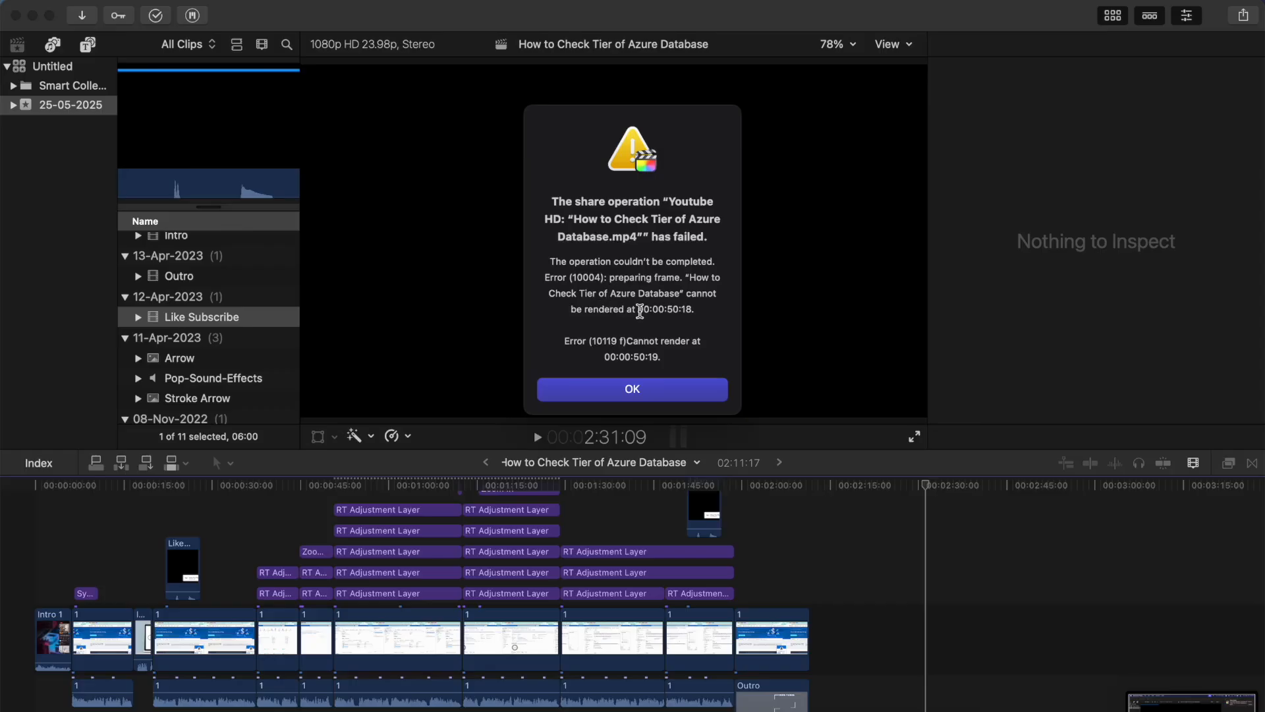
{"action": "mouse_move", "coordinate": [661, 322]}
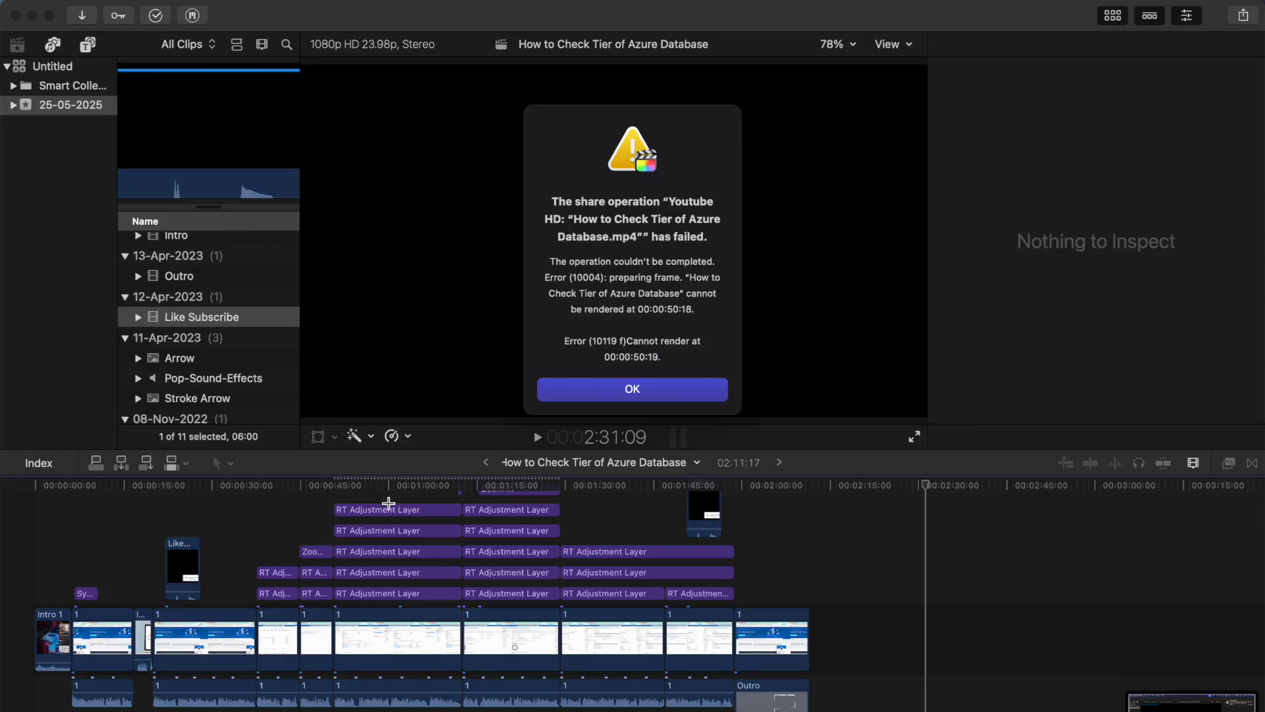
{"action": "mouse_move", "coordinate": [431, 557]}
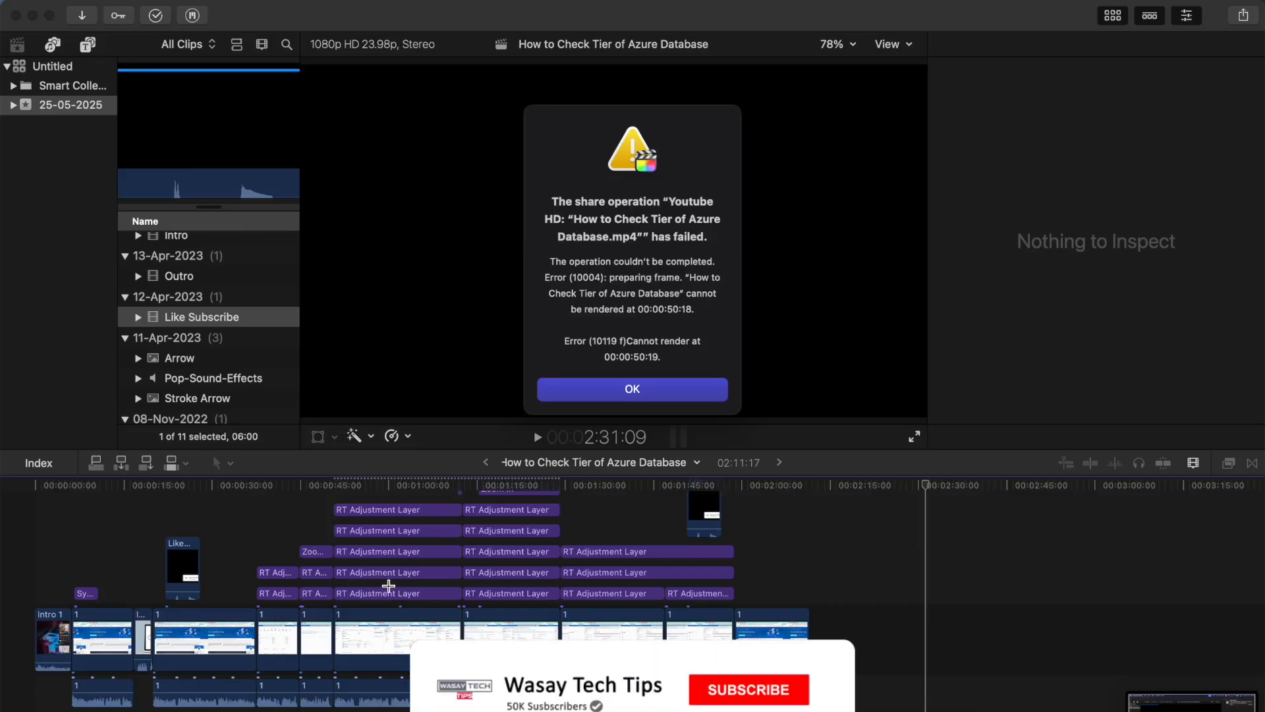
{"action": "left_click", "coordinate": [747, 689]}
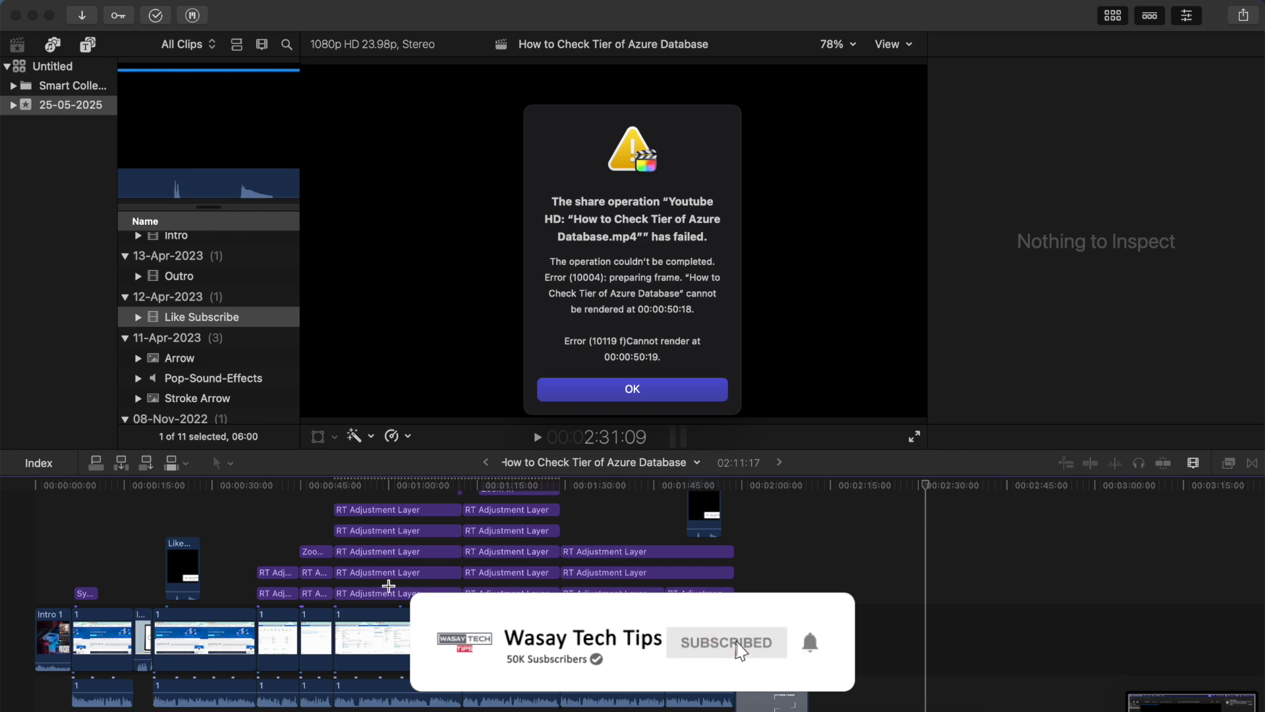
{"action": "mouse_move", "coordinate": [765, 660]}
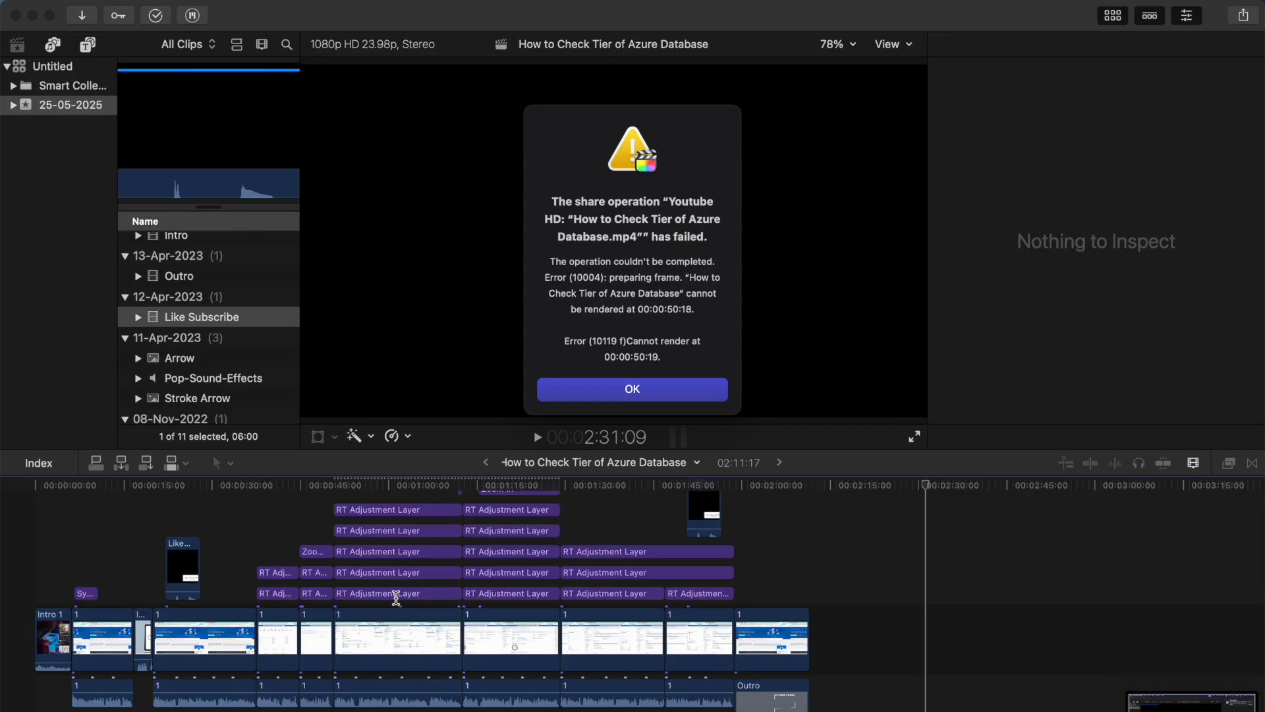
Dismiss the error and select the merged RT Adjustment Layer showing Gaussian amount 15.
{"action": "left_click", "coordinate": [633, 388]}
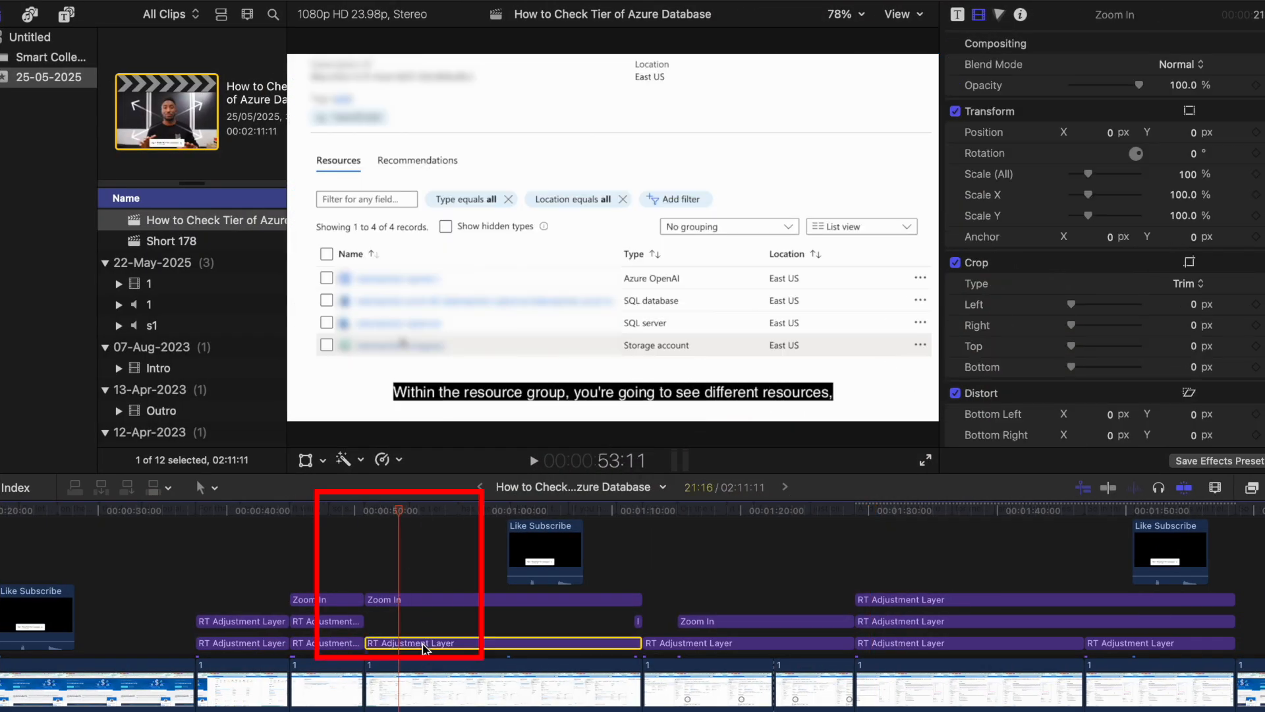
{"action": "left_click", "coordinate": [419, 642]}
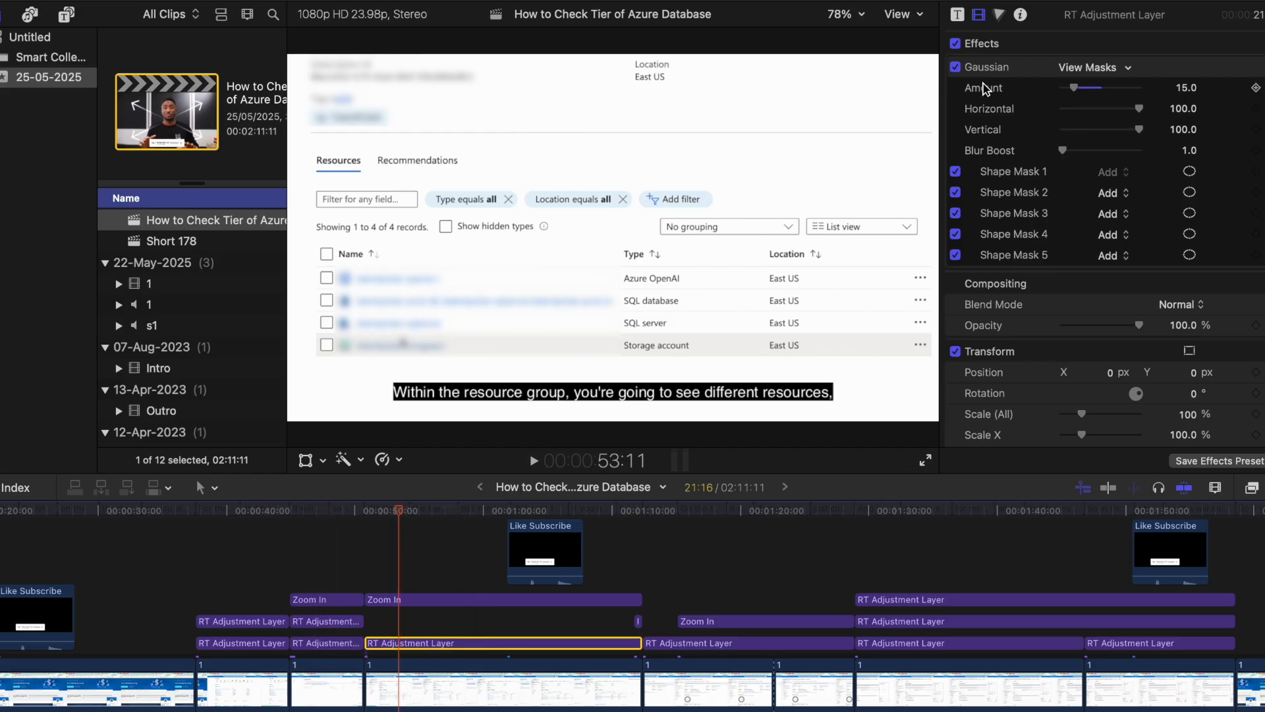
{"action": "mouse_move", "coordinate": [1056, 226]}
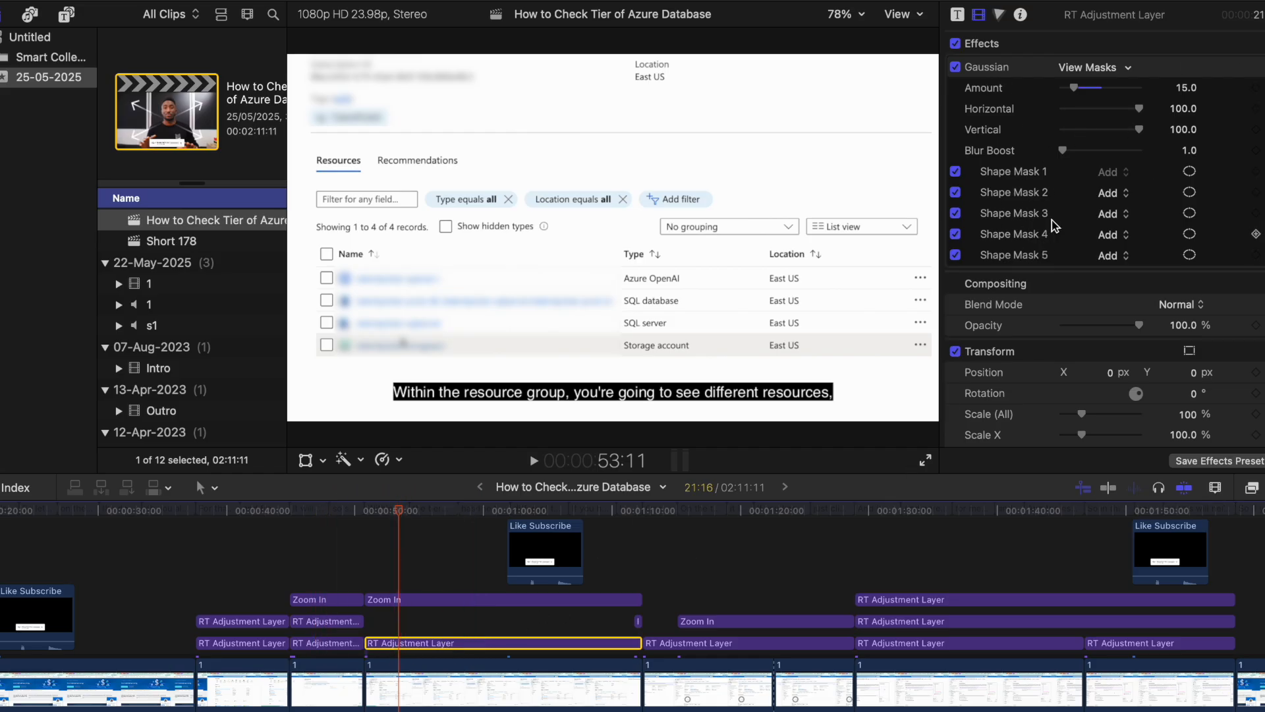
{"action": "mouse_move", "coordinate": [1041, 147]}
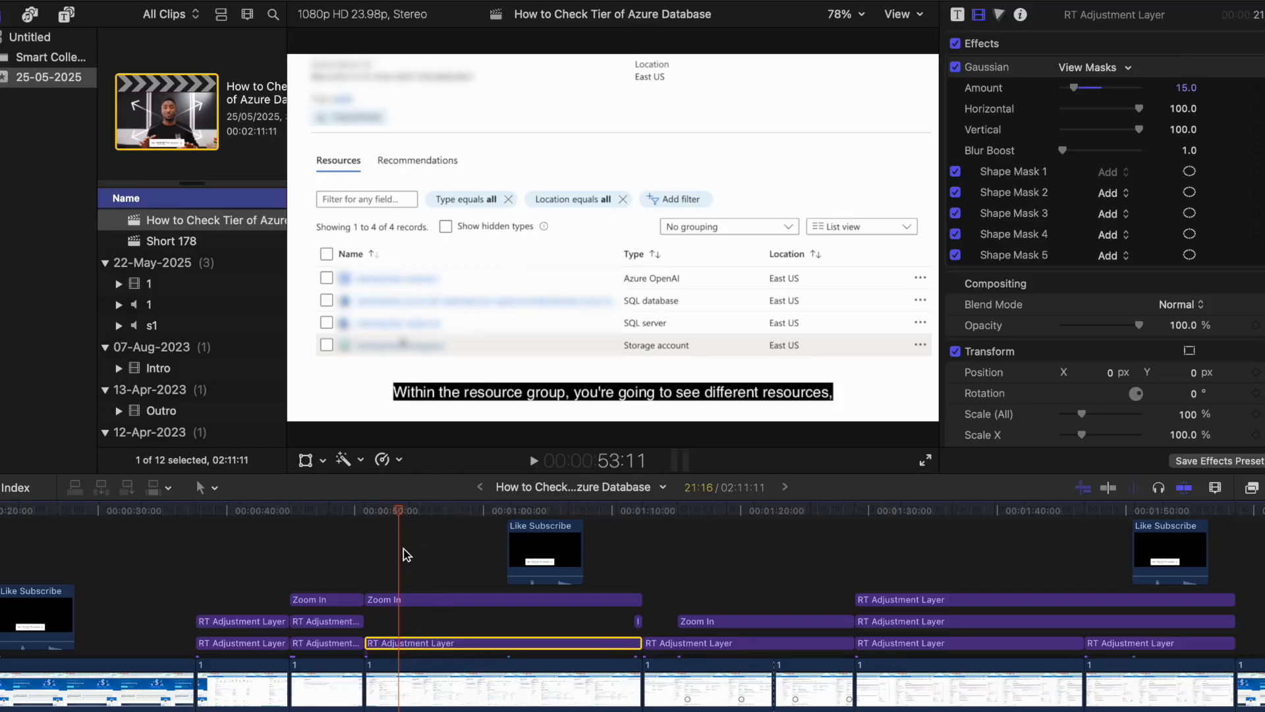
{"action": "mouse_move", "coordinate": [406, 633]}
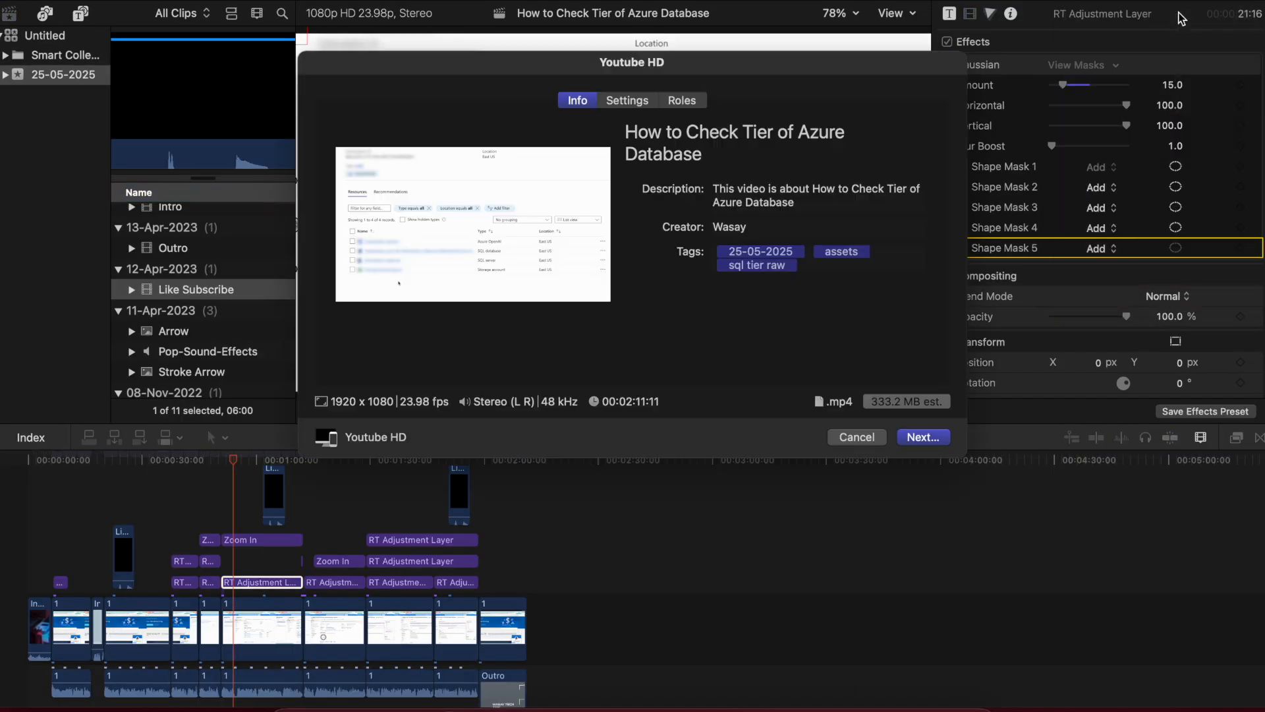
Start the YouTube HD export of 'How to Check Tier of Azure Database'.
{"action": "left_click", "coordinate": [923, 436]}
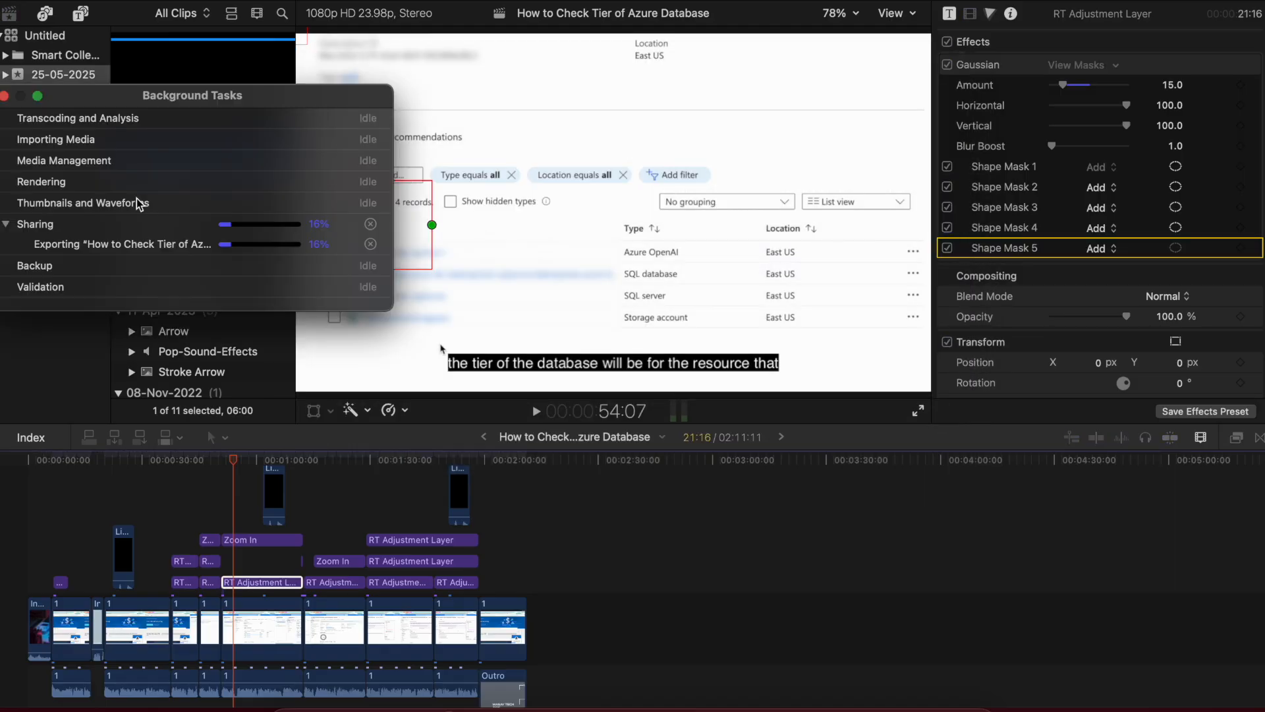